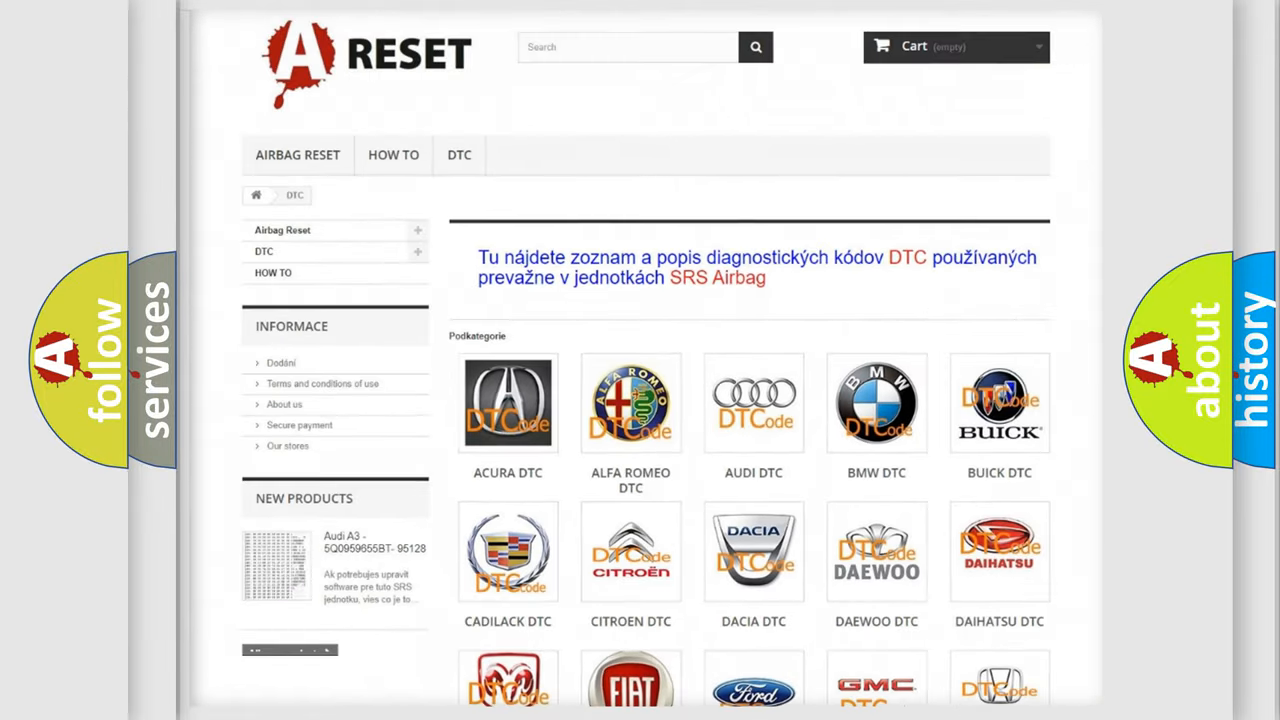
pyautogui.scroll(-3)
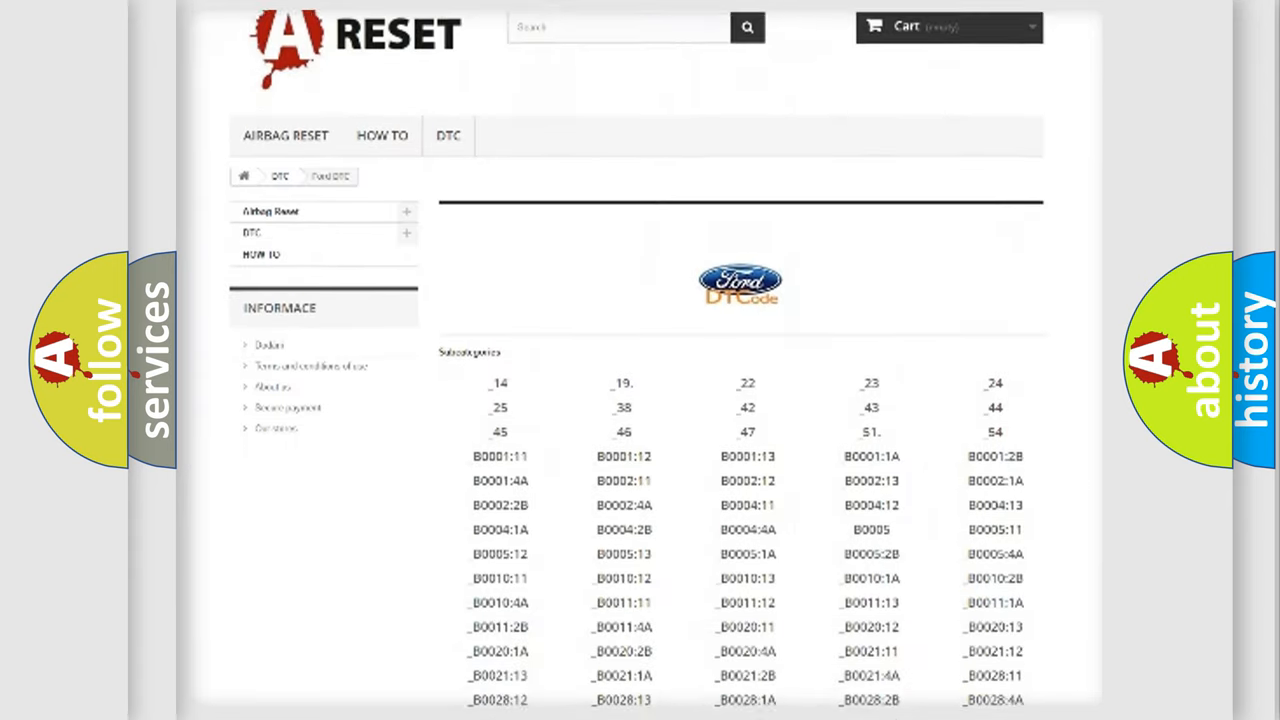
pyautogui.scroll(-3)
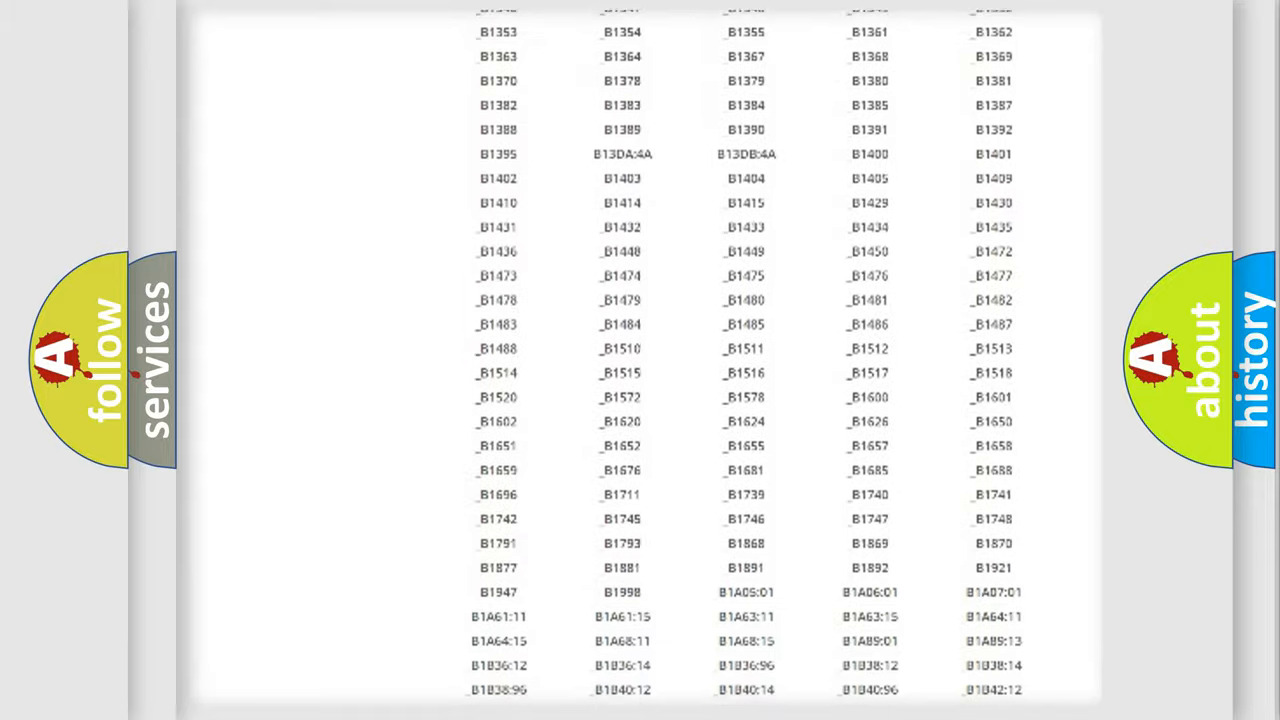